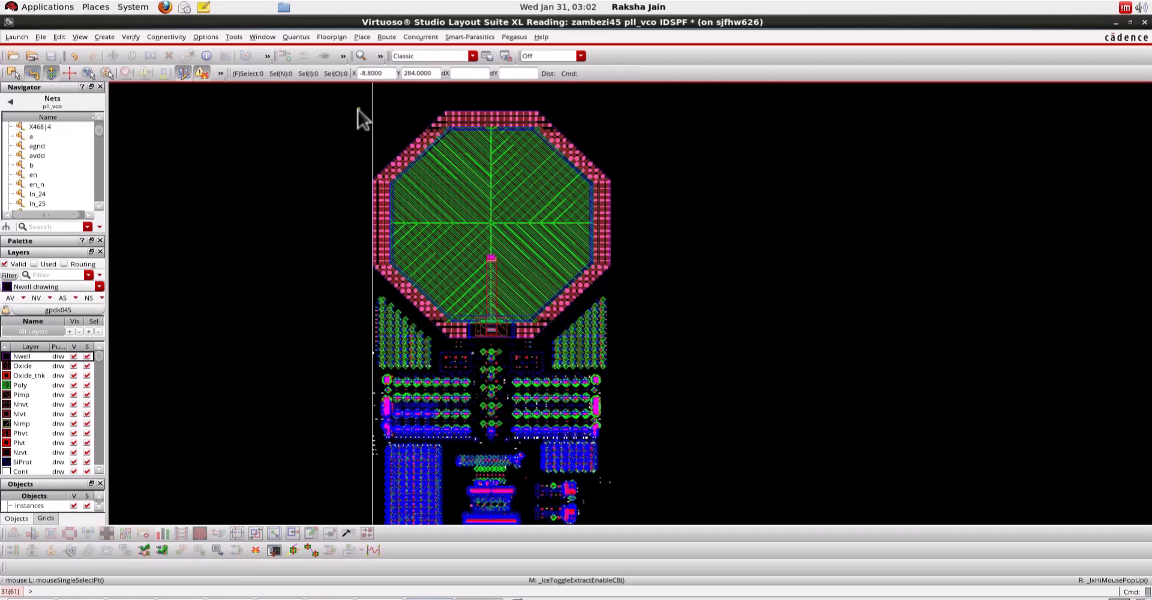
mouse_move(447, 389)
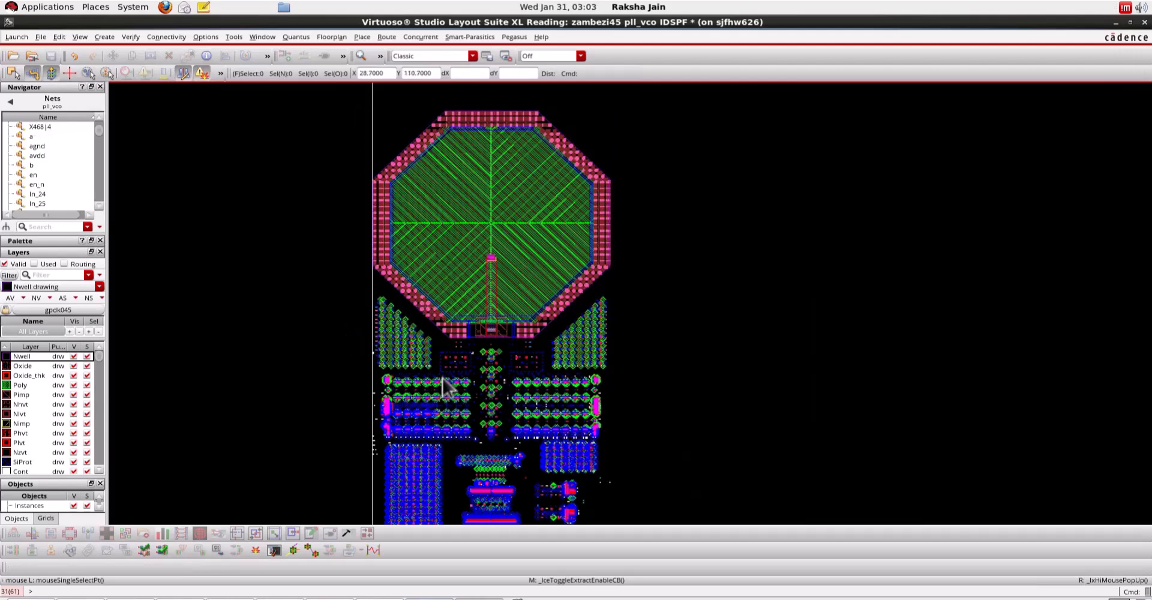
mouse_move(599, 405)
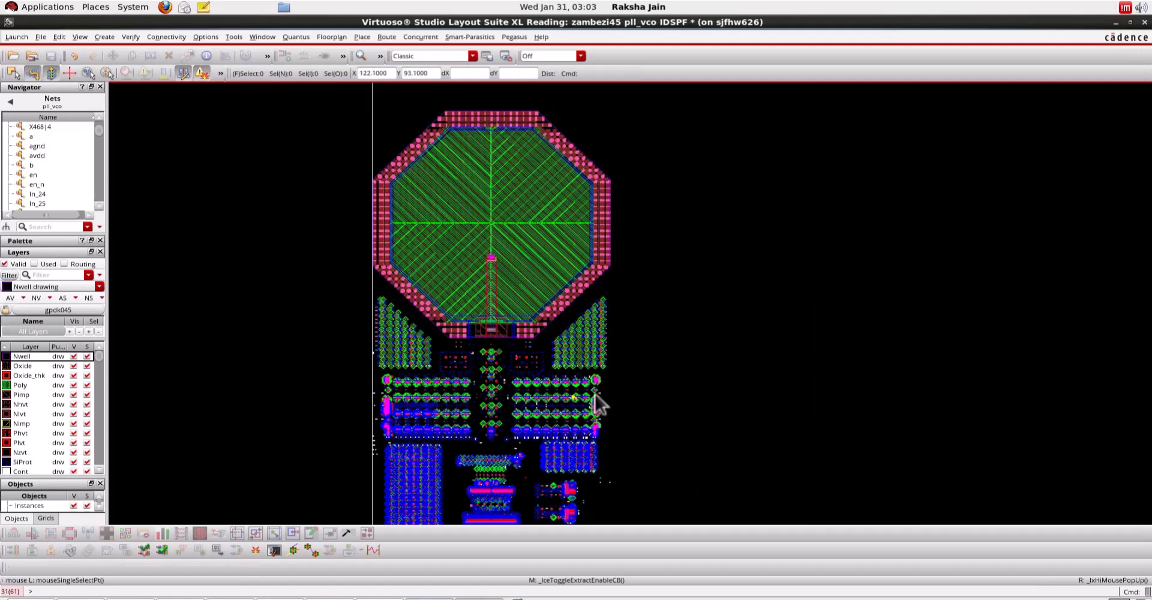
mouse_move(139, 225)
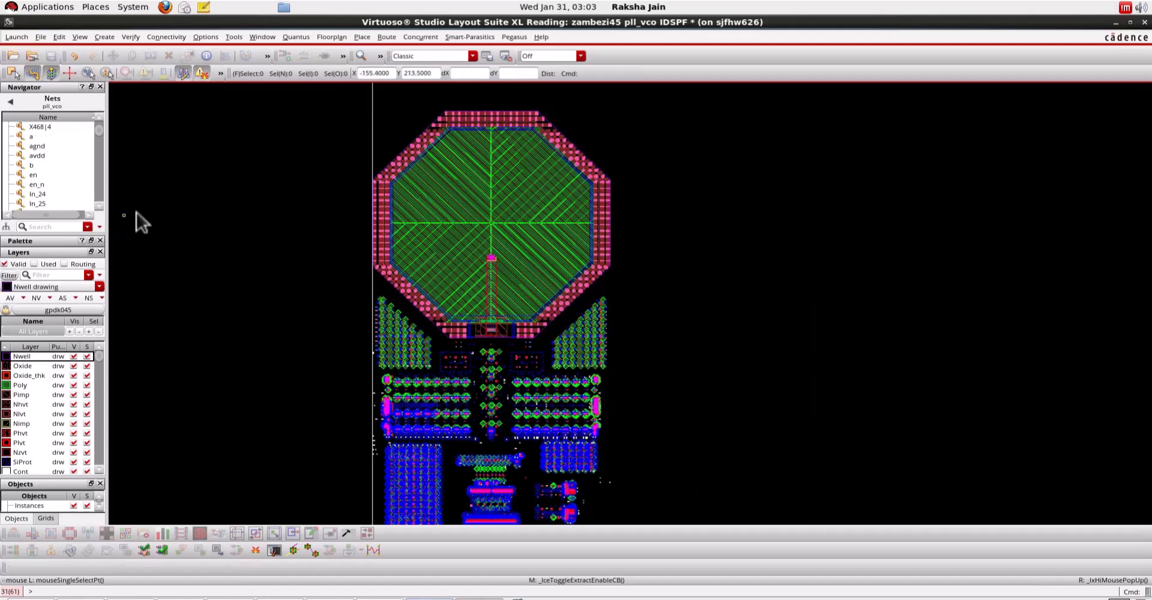
mouse_move(198, 135)
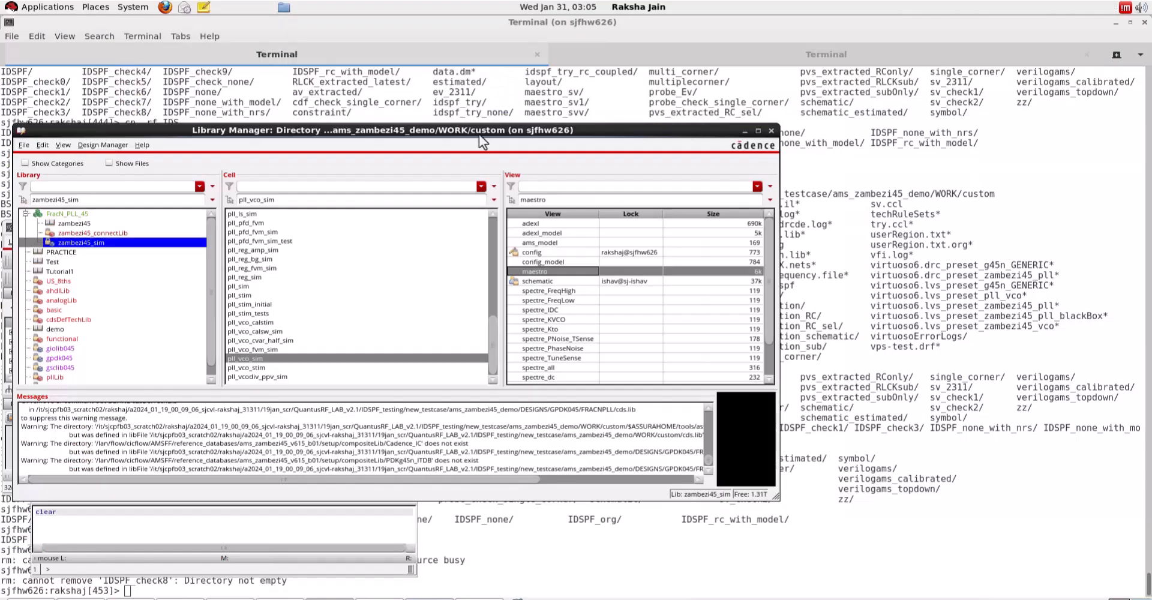
mouse_move(447, 367)
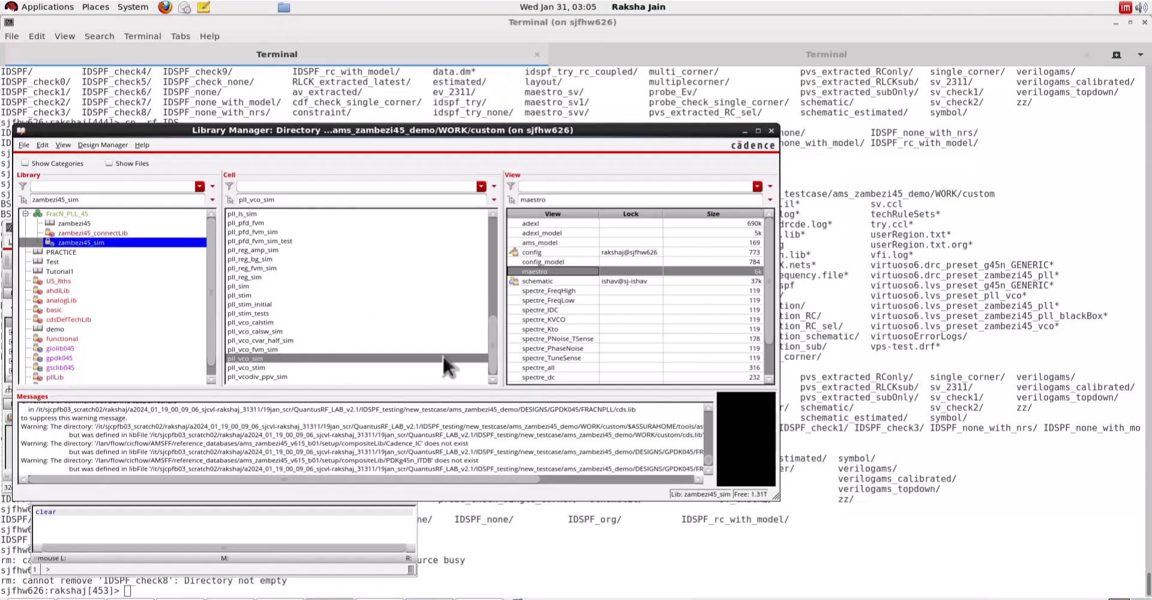
mouse_move(558, 277)
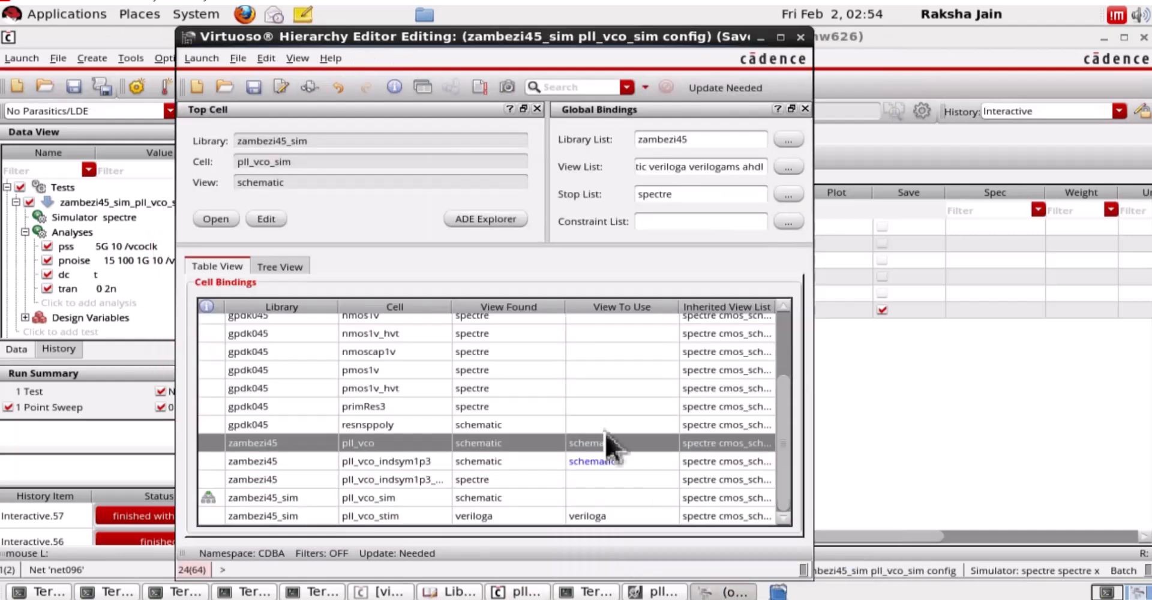
- Set the pll_vco cell binding to its IDSPF view via Set Cell View
right_click(620, 441)
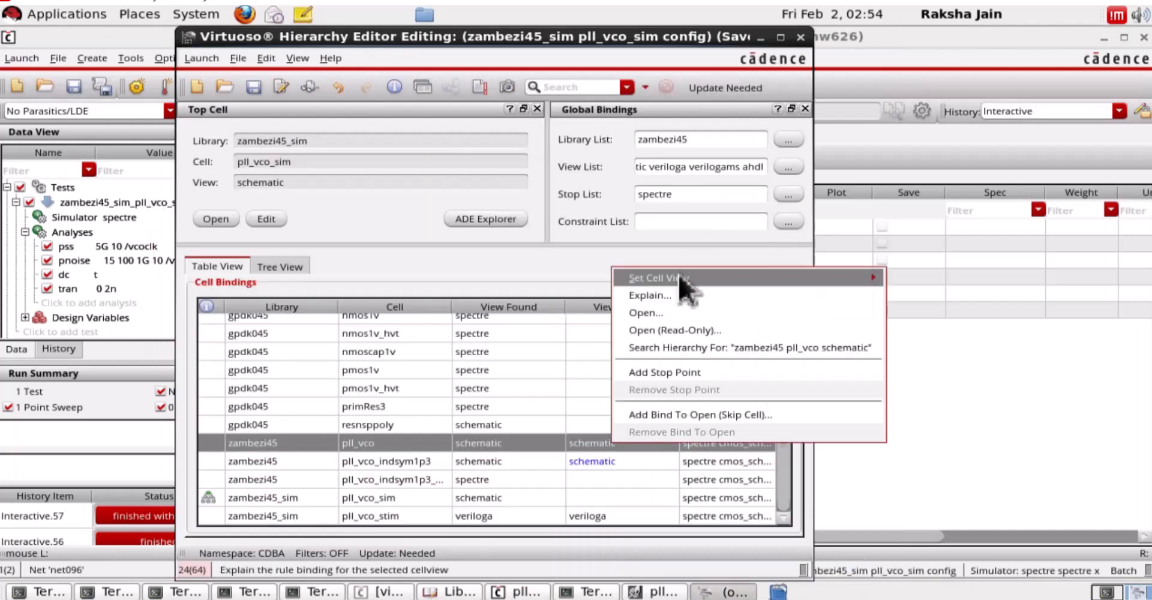
click(657, 277)
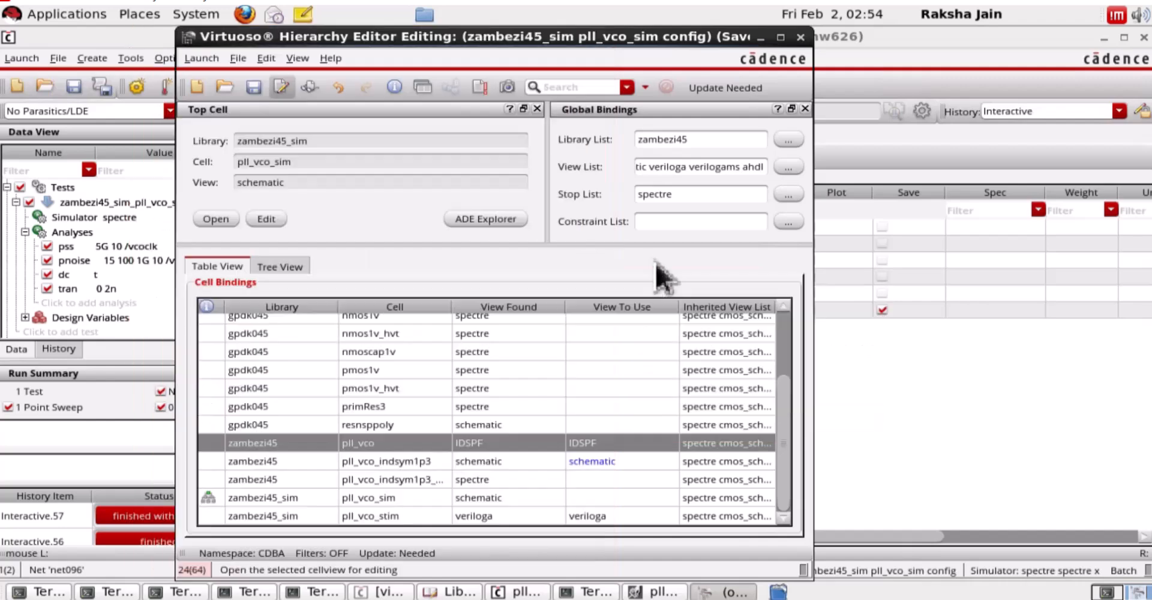
mouse_move(478, 87)
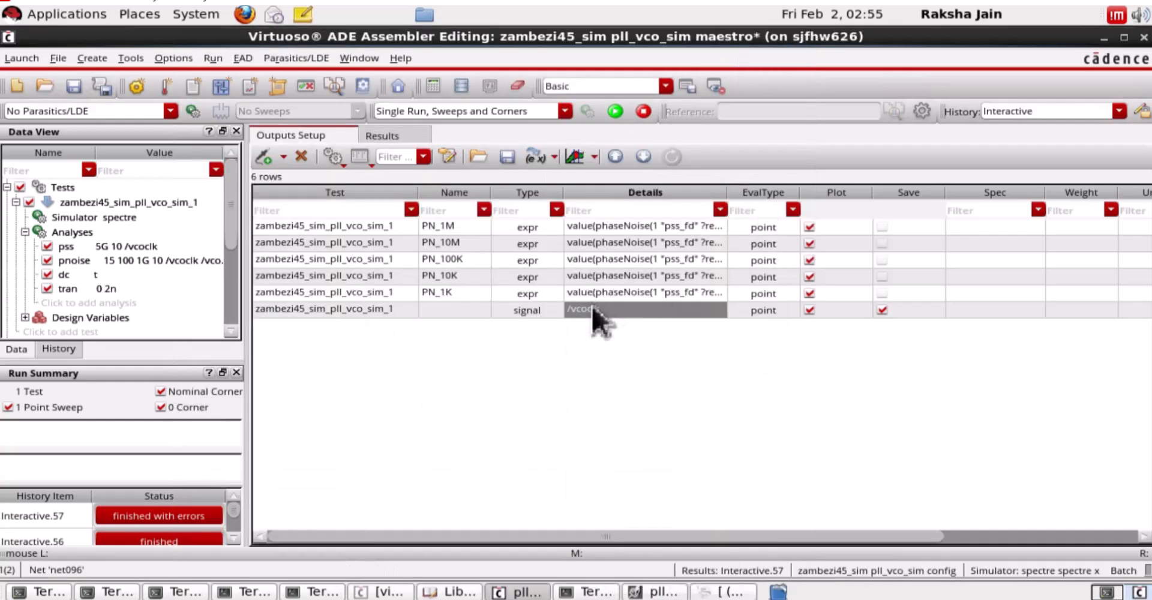
mouse_move(650, 326)
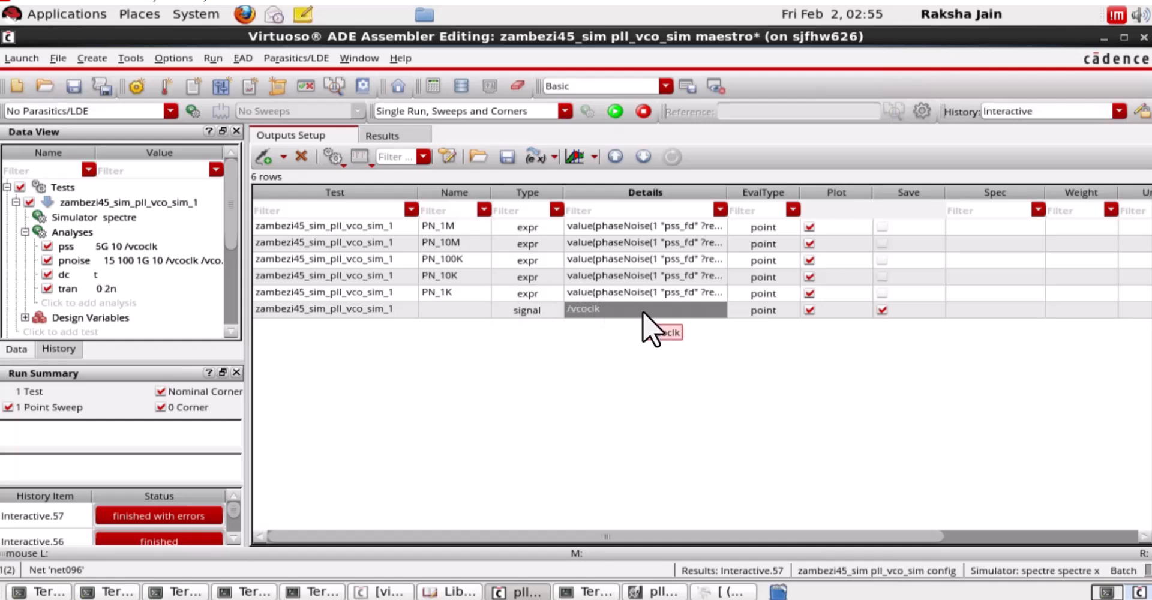
- Start a read-only descend into the I1 instance from the pll_vco_sim schematic
right_click(646, 308)
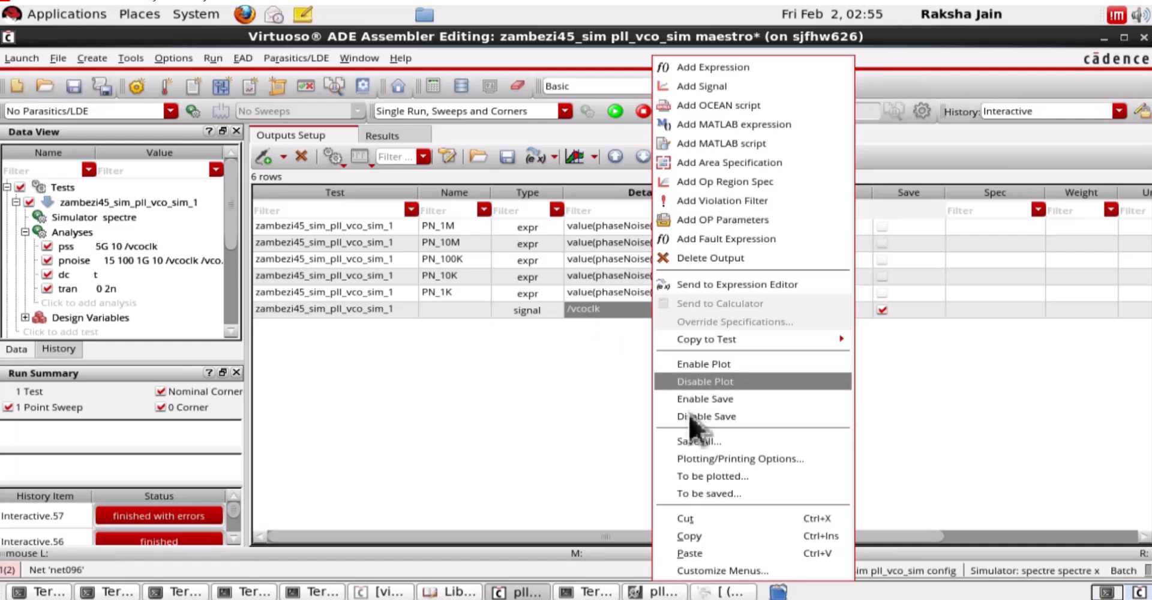
mouse_move(703, 485)
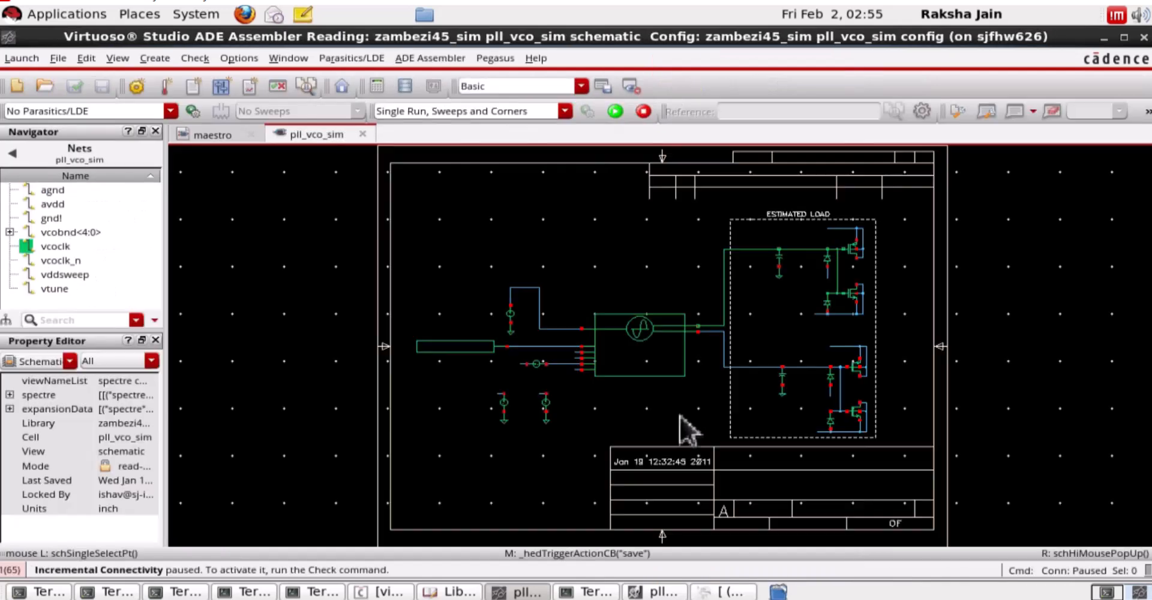
right_click(636, 364)
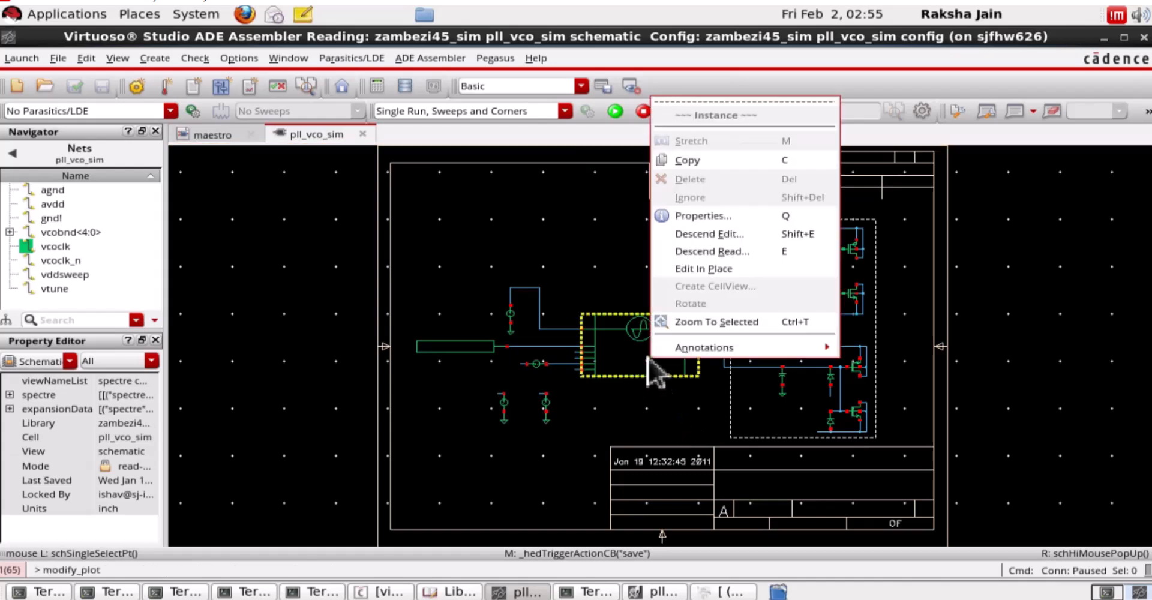
mouse_move(712, 251)
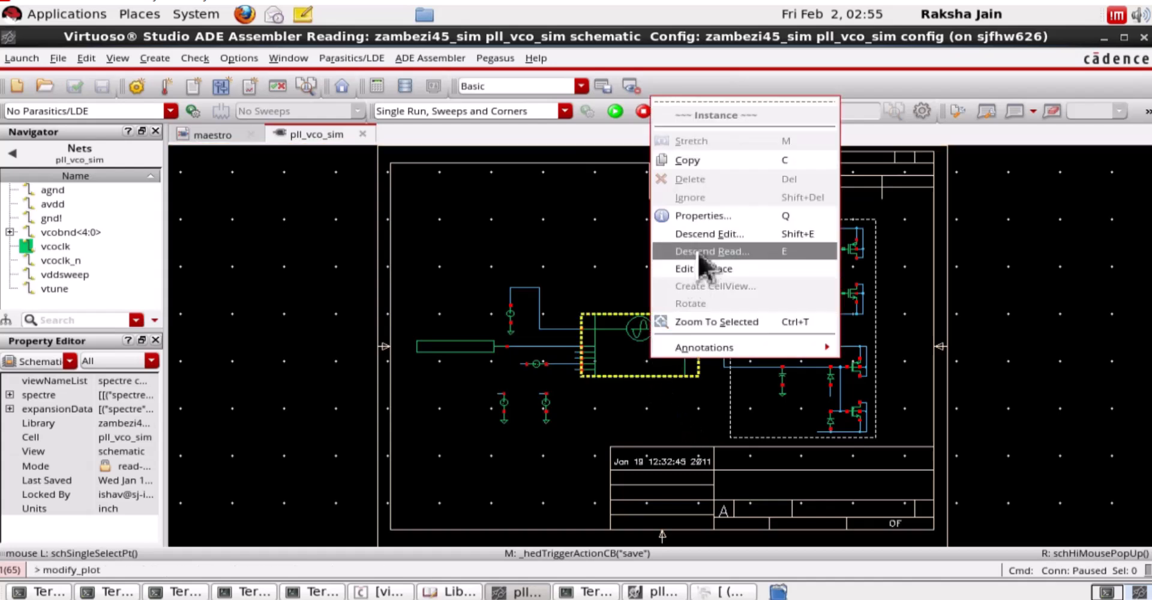
click(710, 251)
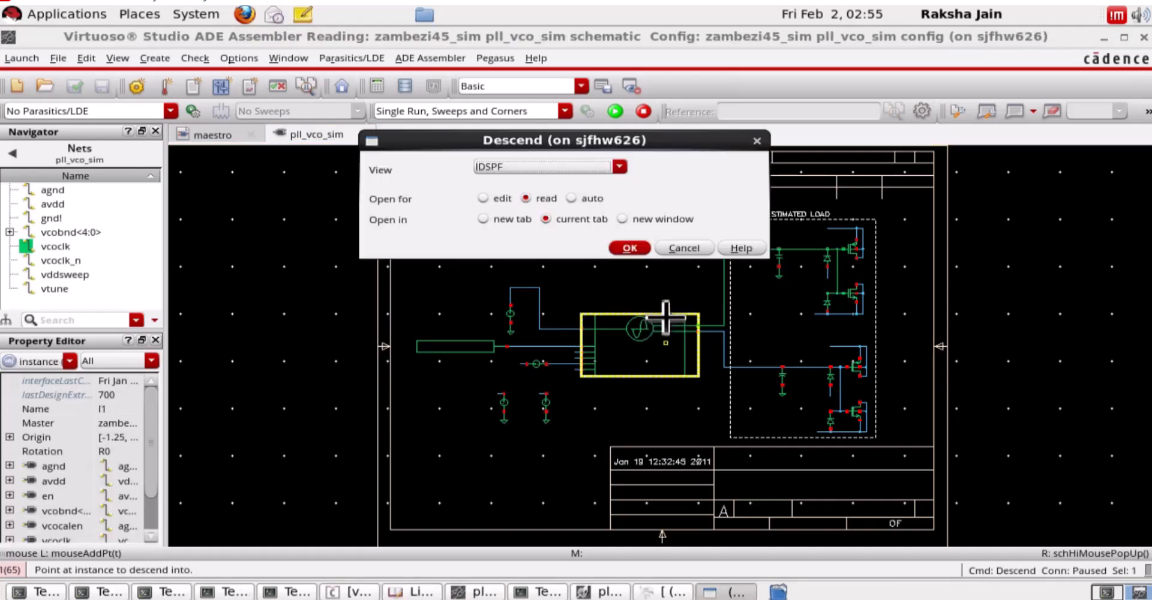
- Choose the schematic view in the Descend dialog and confirm, landing in the pll_vco schematic
click(618, 165)
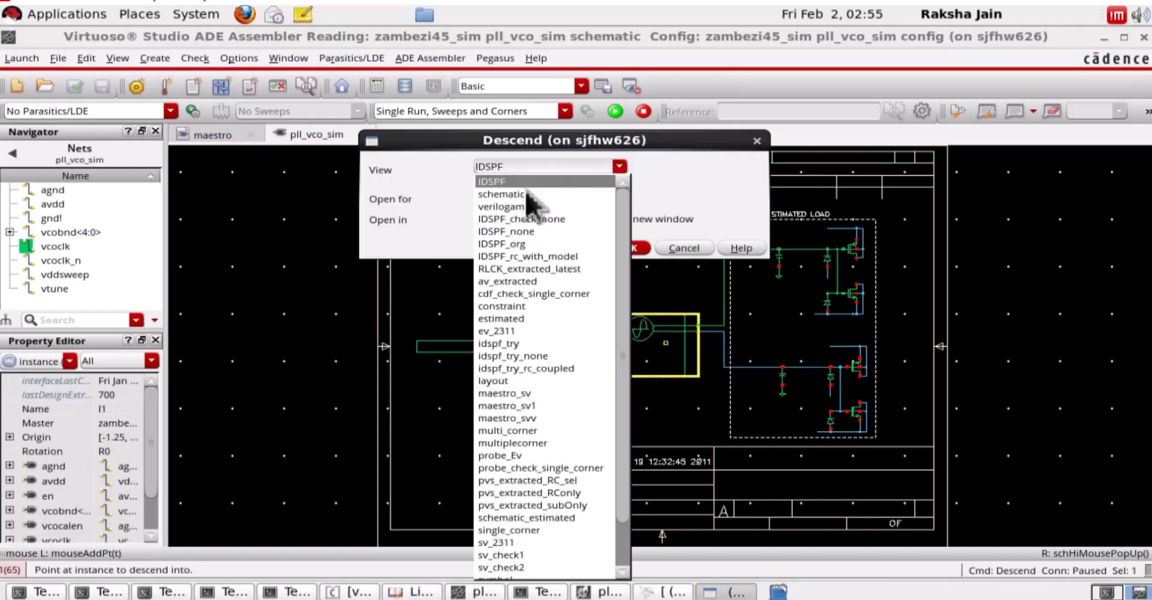
click(501, 193)
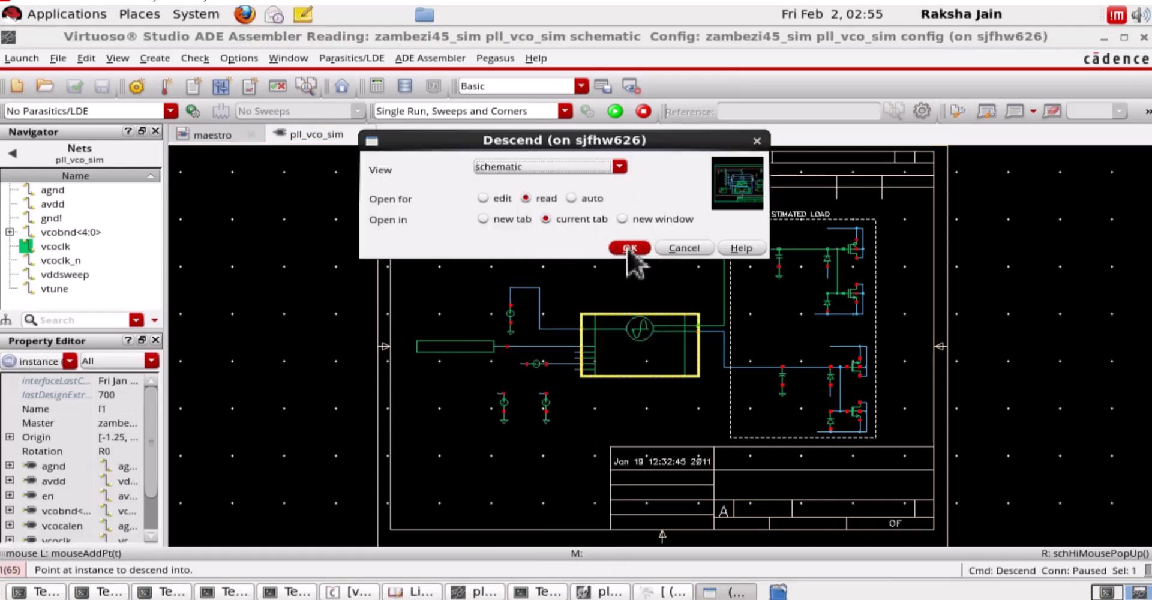
click(627, 247)
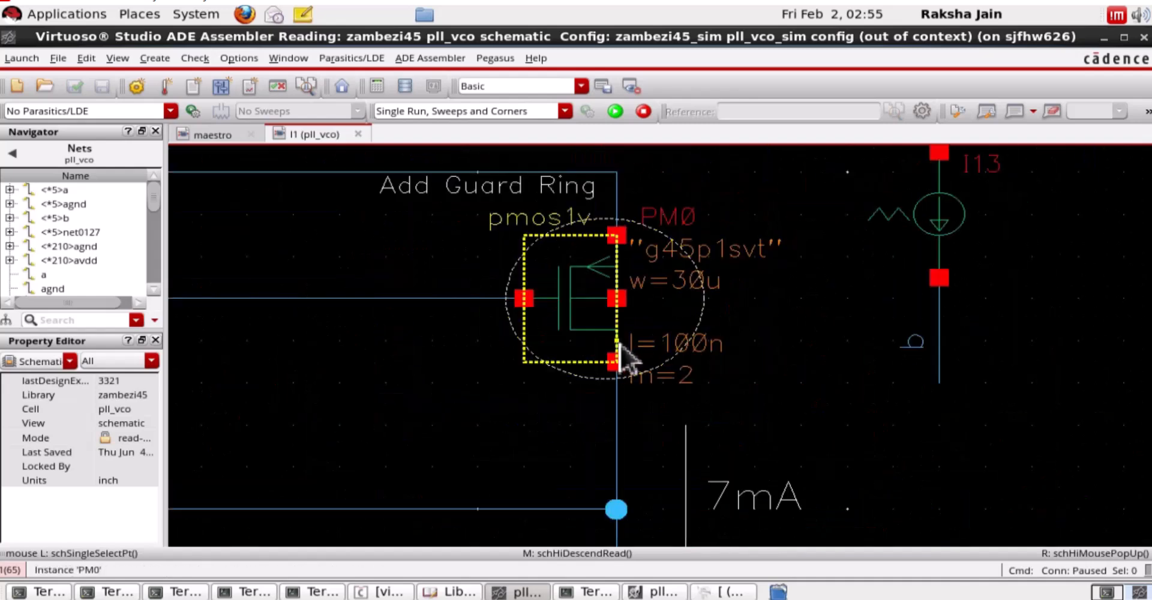
- Add the /I1/PM0/D drain current and net /I1/b as outputs and mark both as saved
click(616, 362)
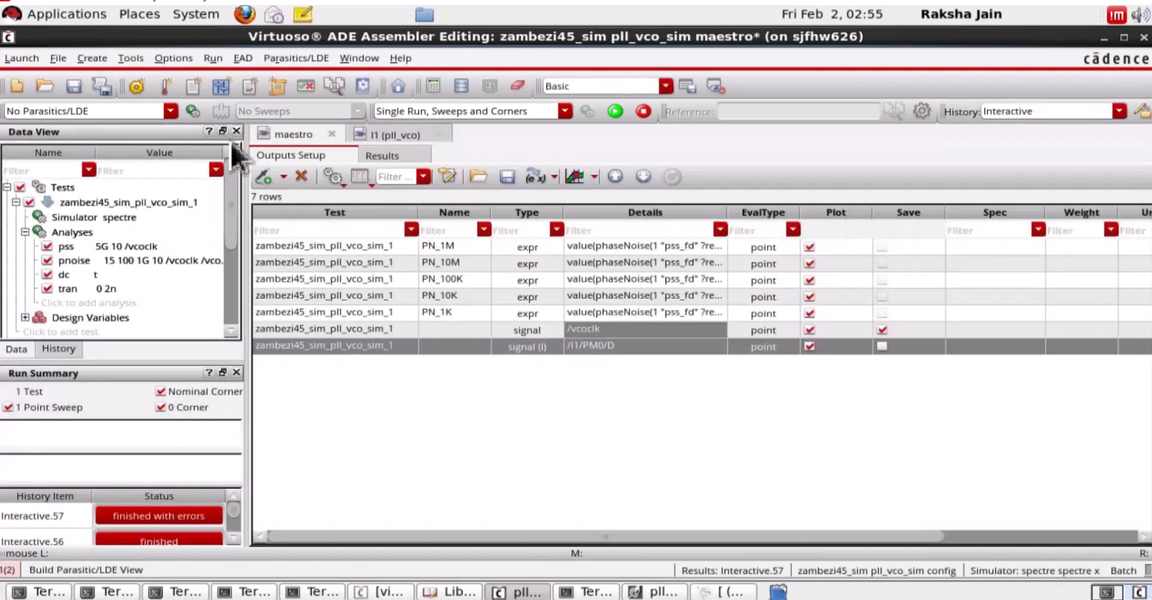
mouse_move(602, 368)
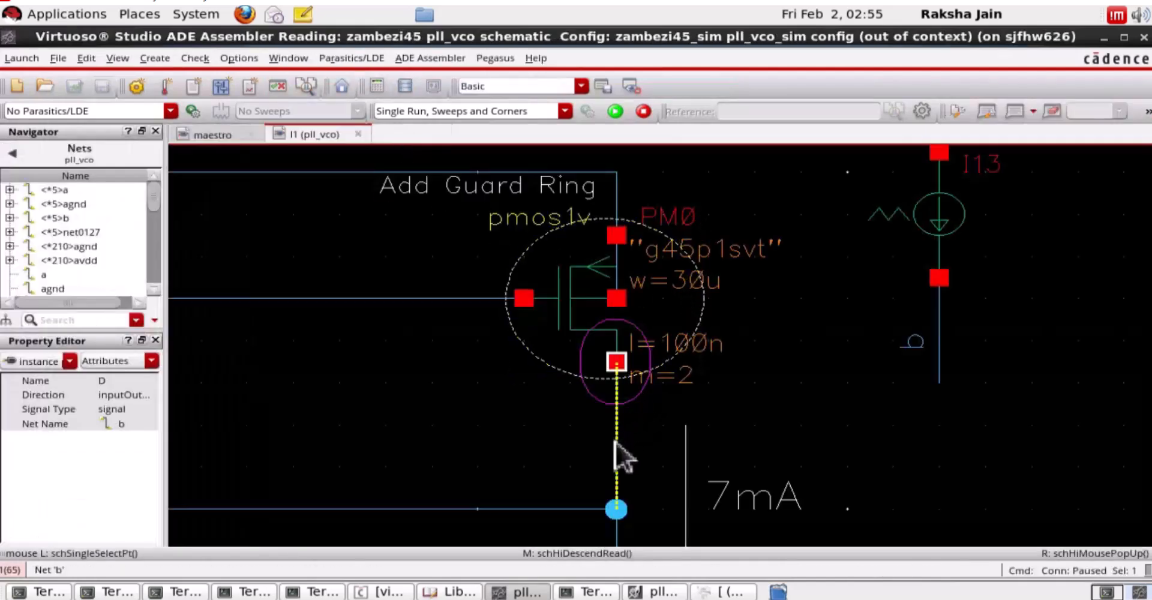
click(272, 165)
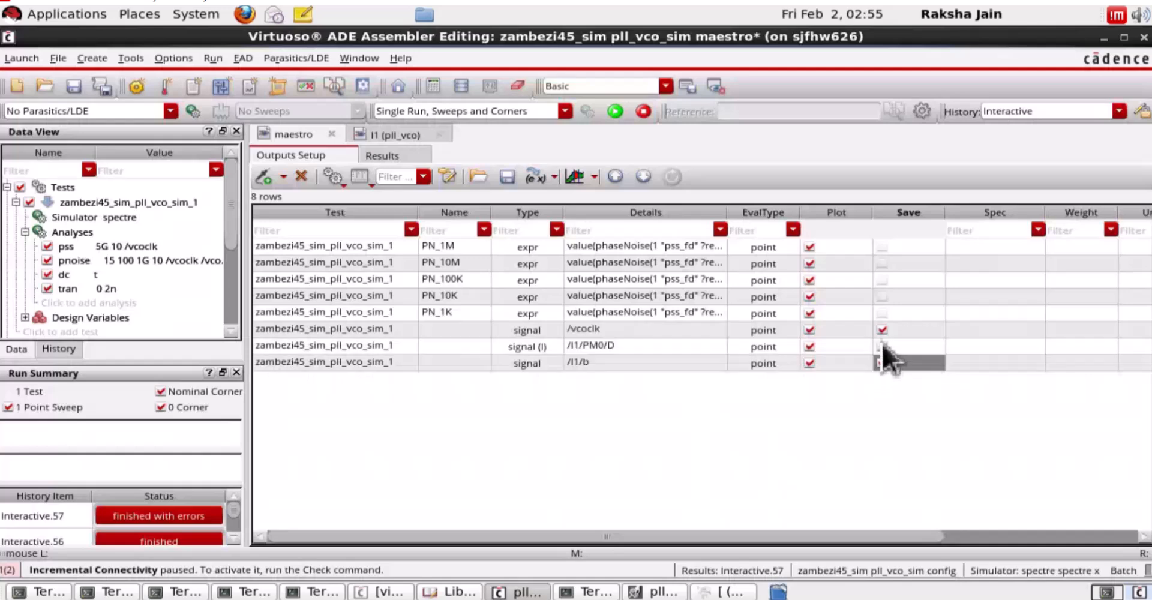
click(882, 362)
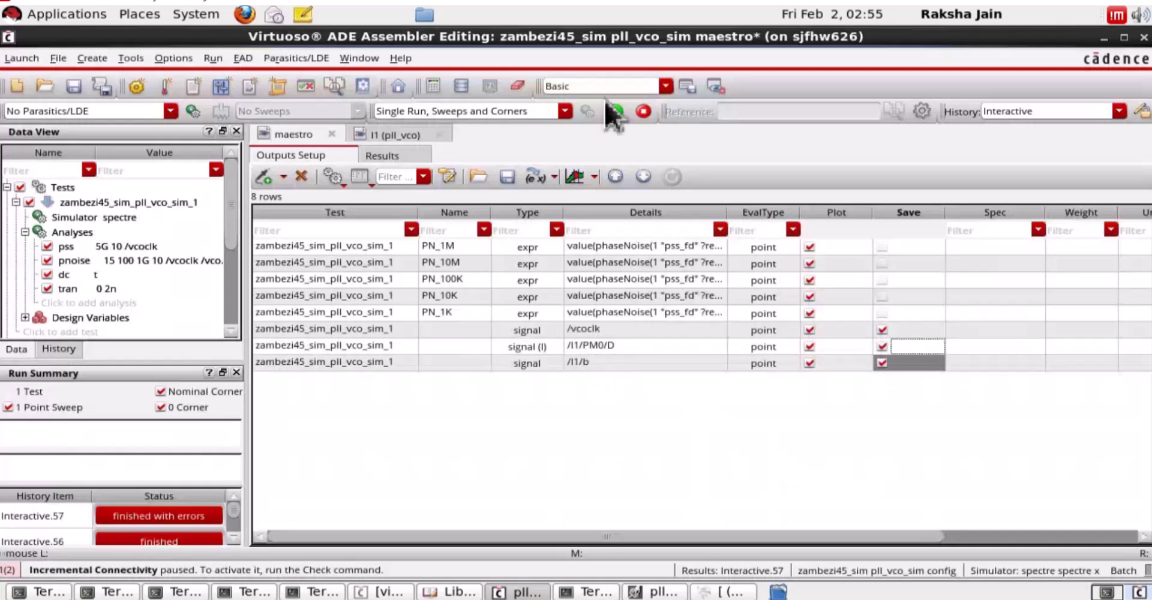
- Launch the simulation run with the new outputs
click(616, 110)
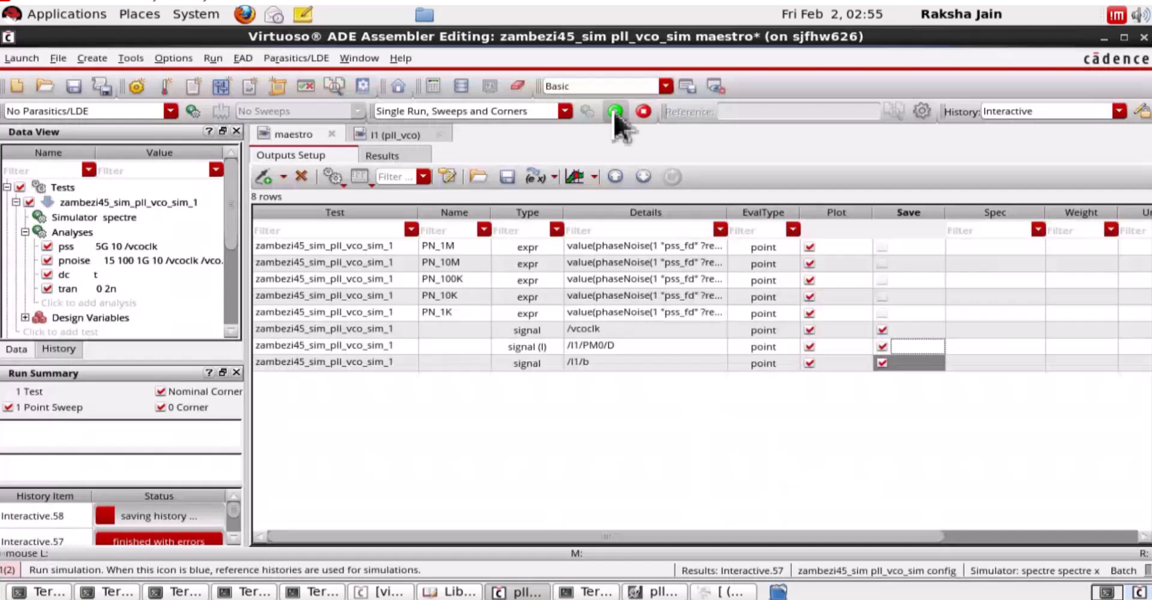
click(615, 111)
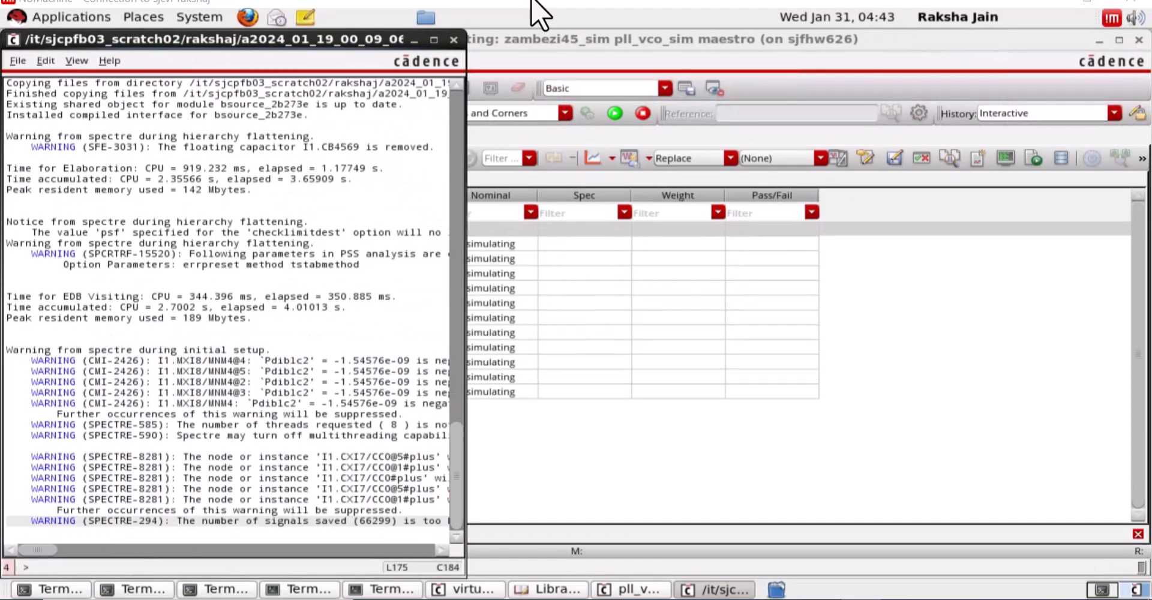
mouse_move(315, 51)
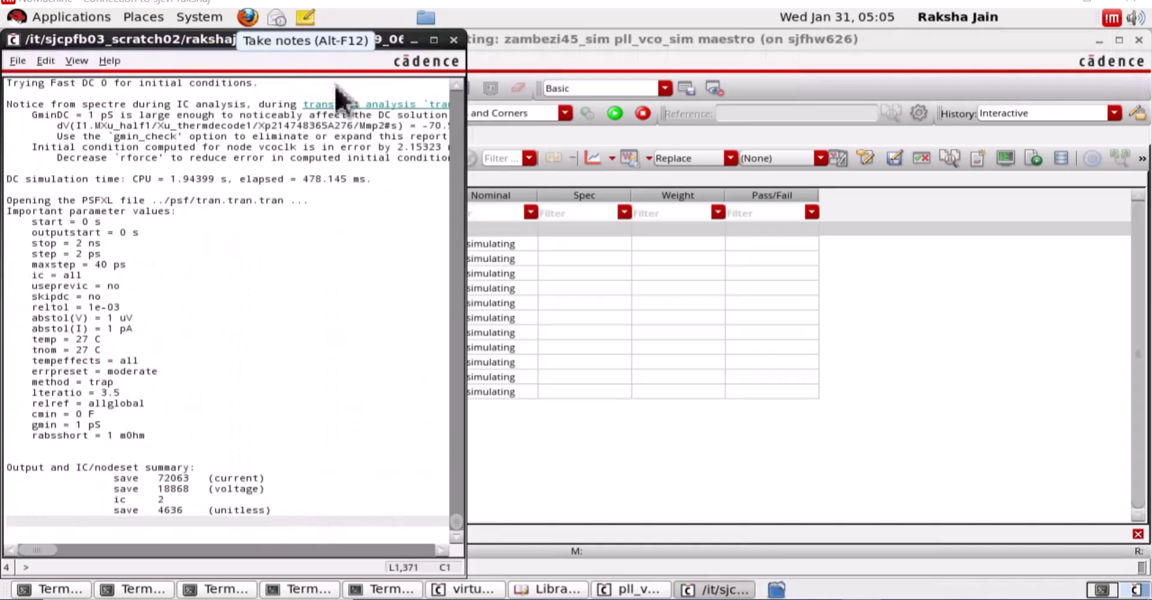
scroll(down, 3)
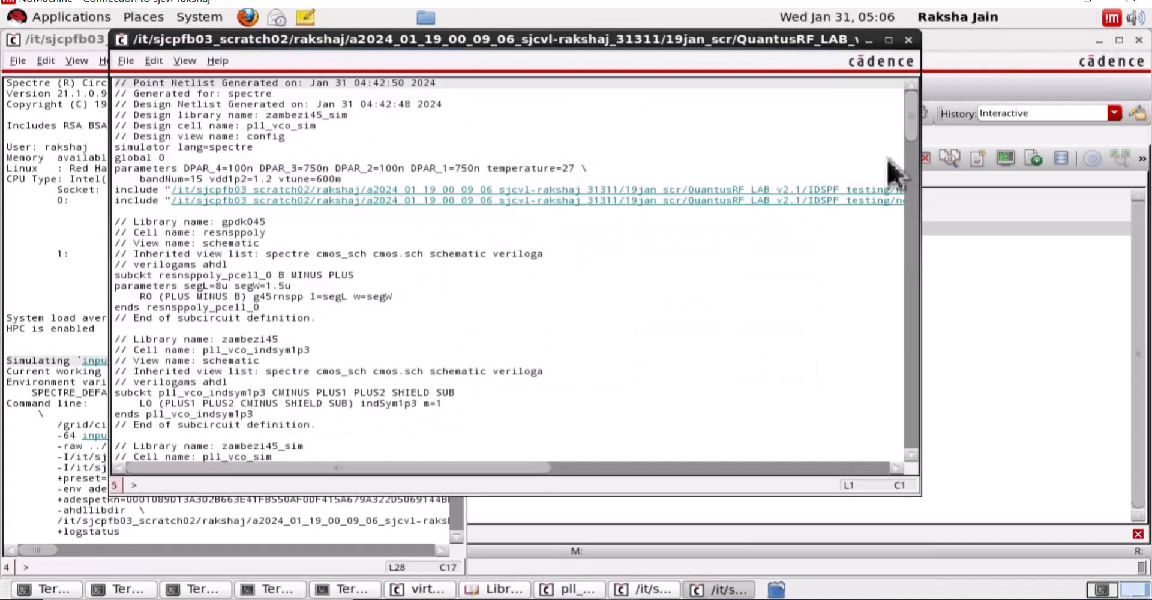
- Scroll through the point netlist past the included IDSPF files and subcircuits
scroll(down, 3)
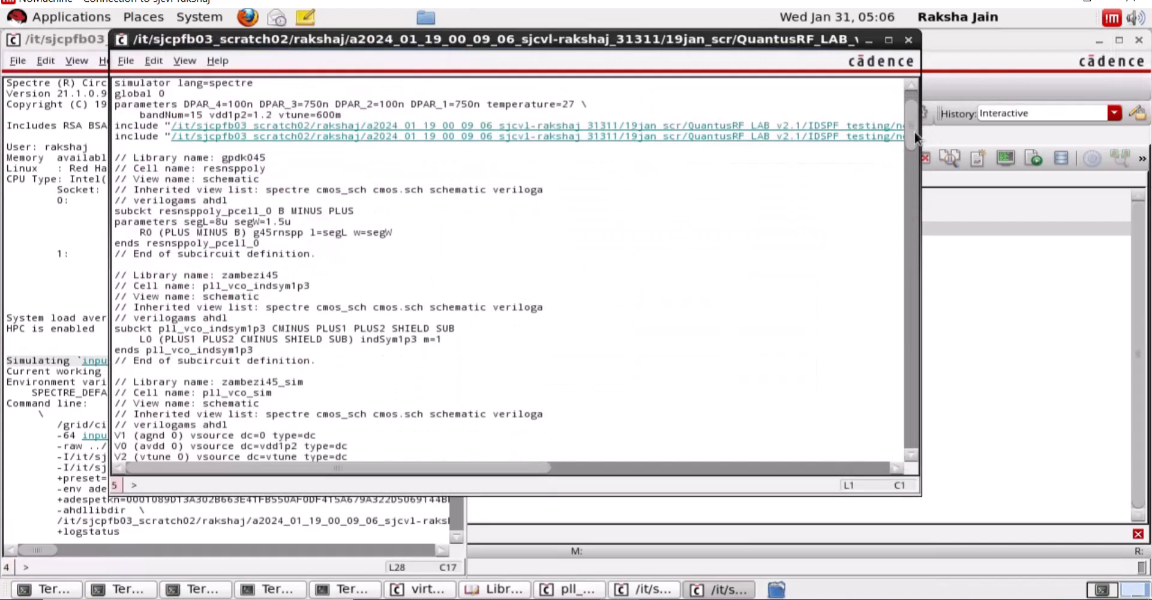
scroll(down, 3)
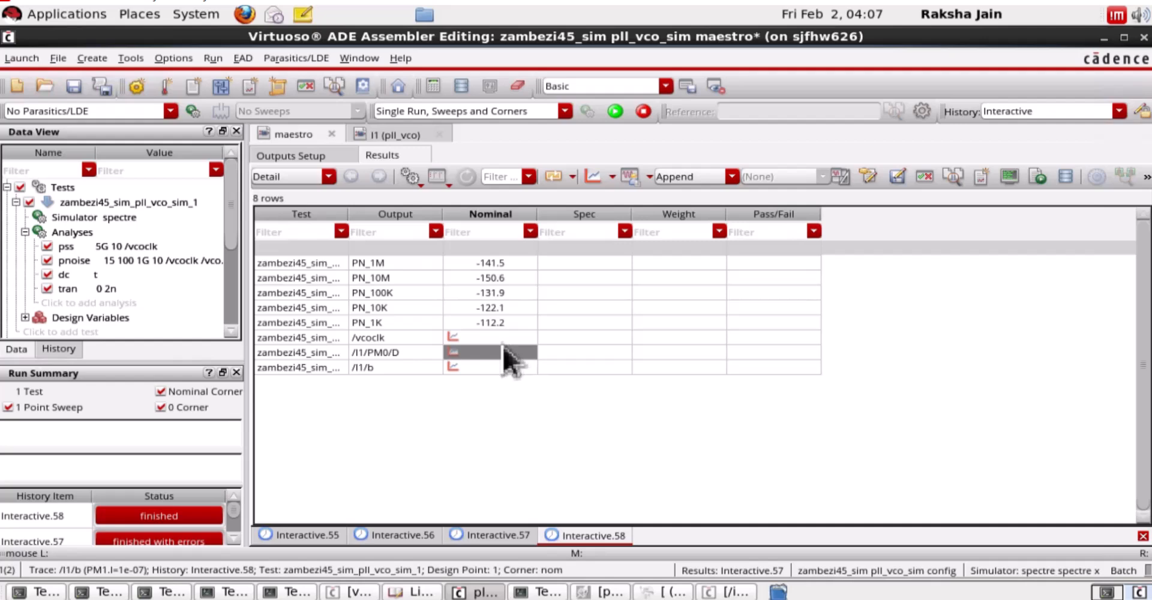
- Bring up the plotting options for the /I1/PM0/D current result
right_click(506, 352)
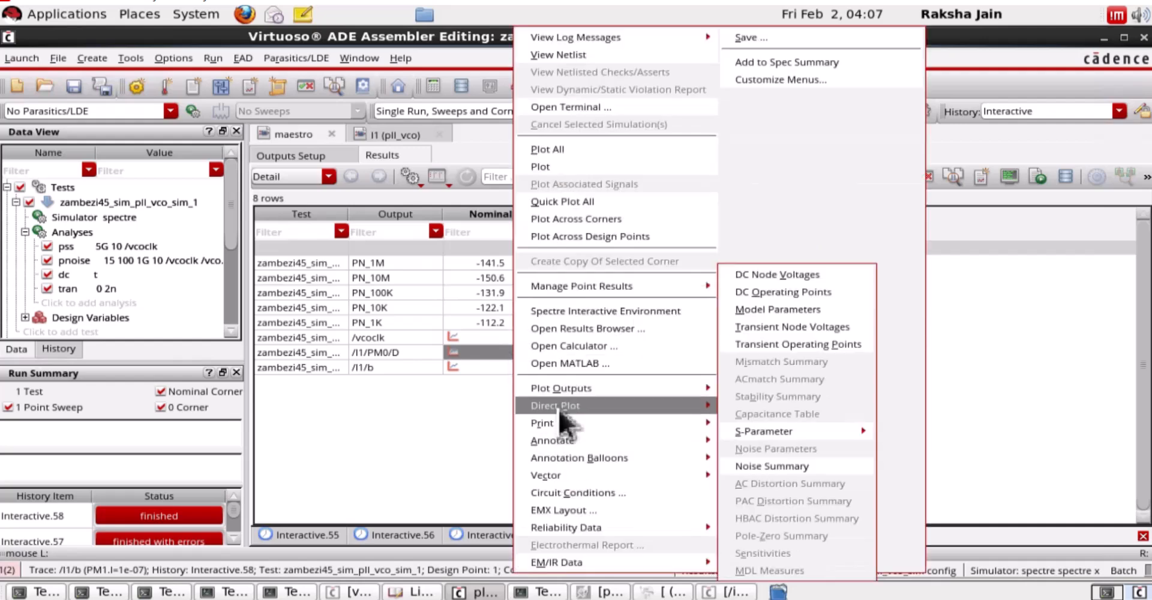
mouse_move(654, 404)
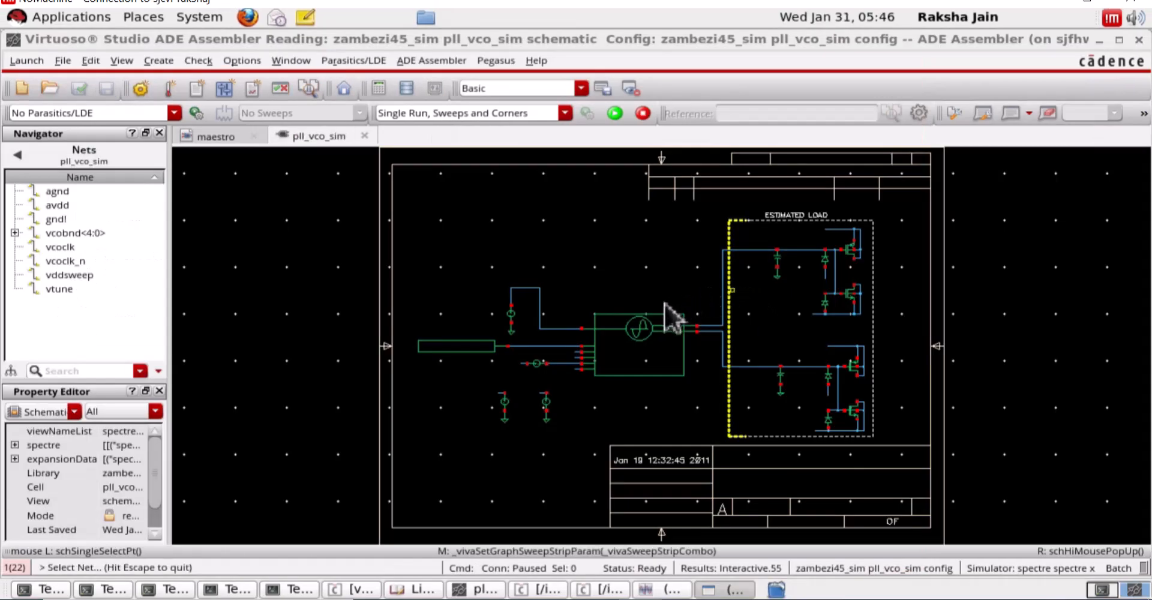
- Descend read-only into I1's IDSPF view and select net b for plotting
right_click(632, 326)
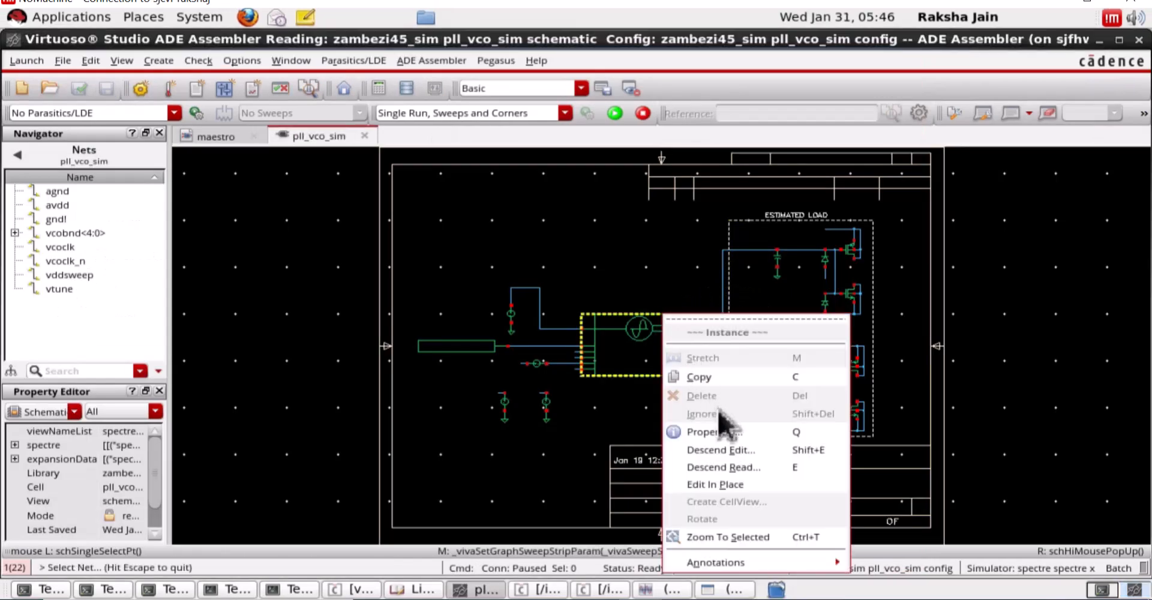
click(734, 478)
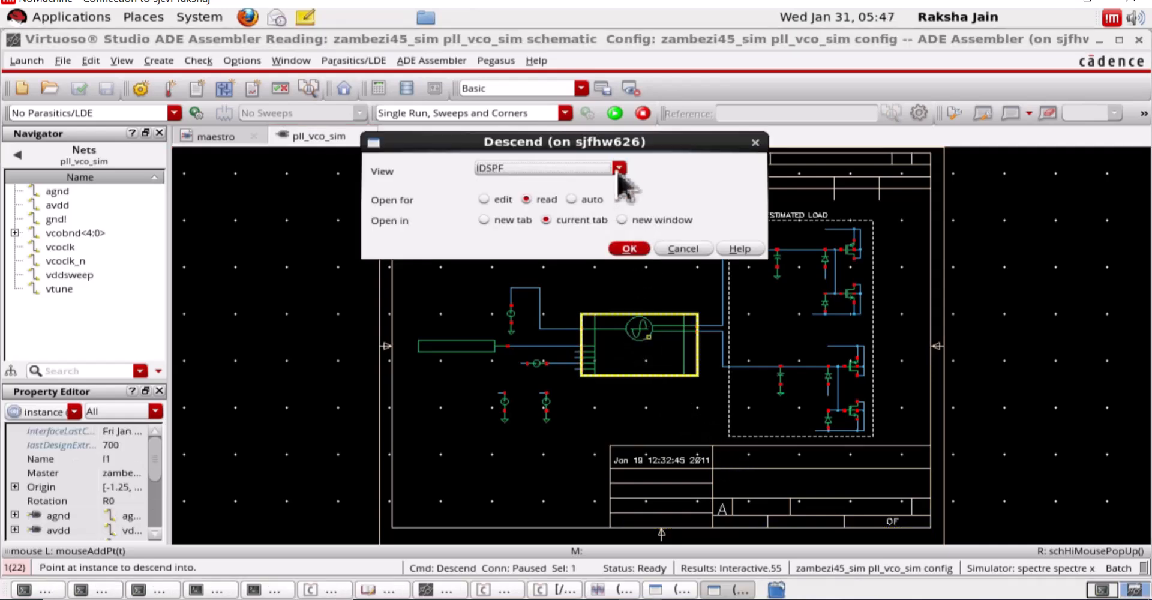
click(617, 168)
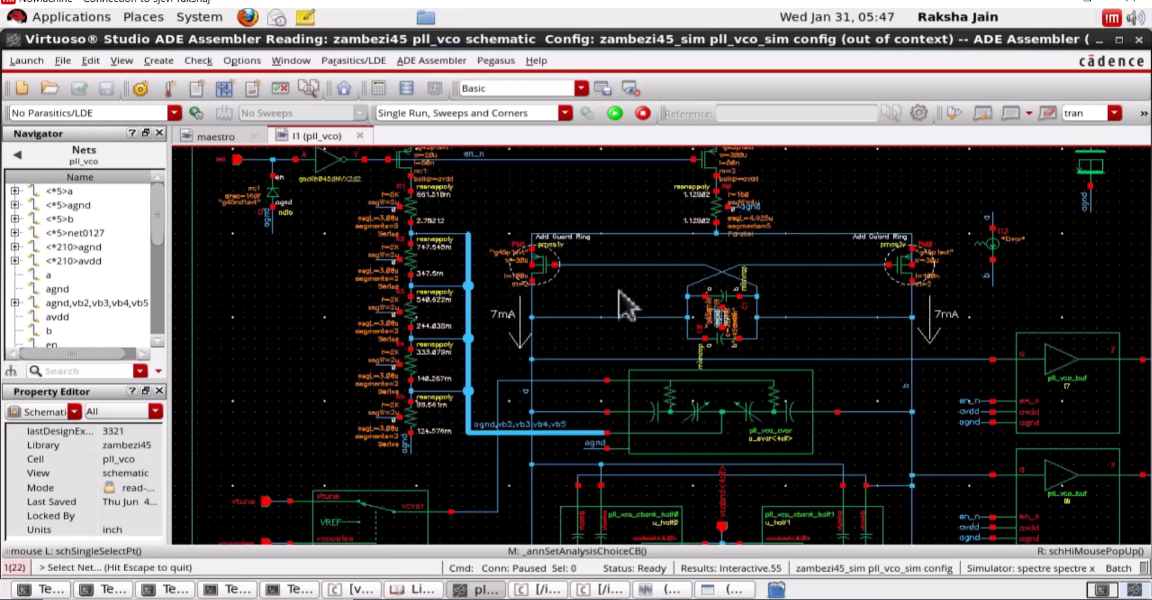
click(623, 345)
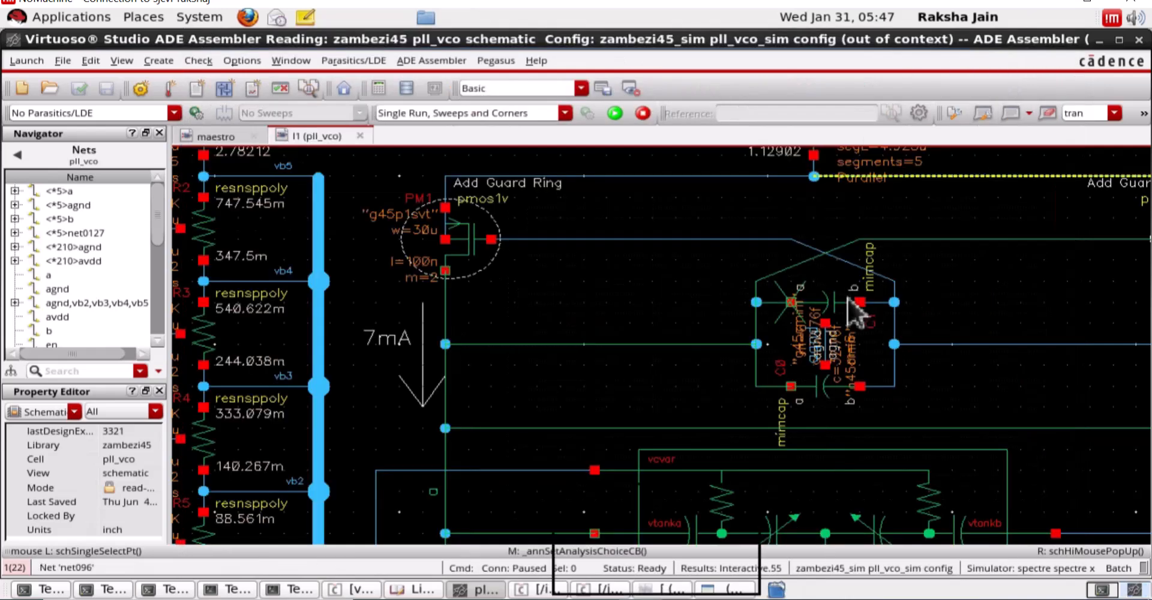
mouse_move(900, 385)
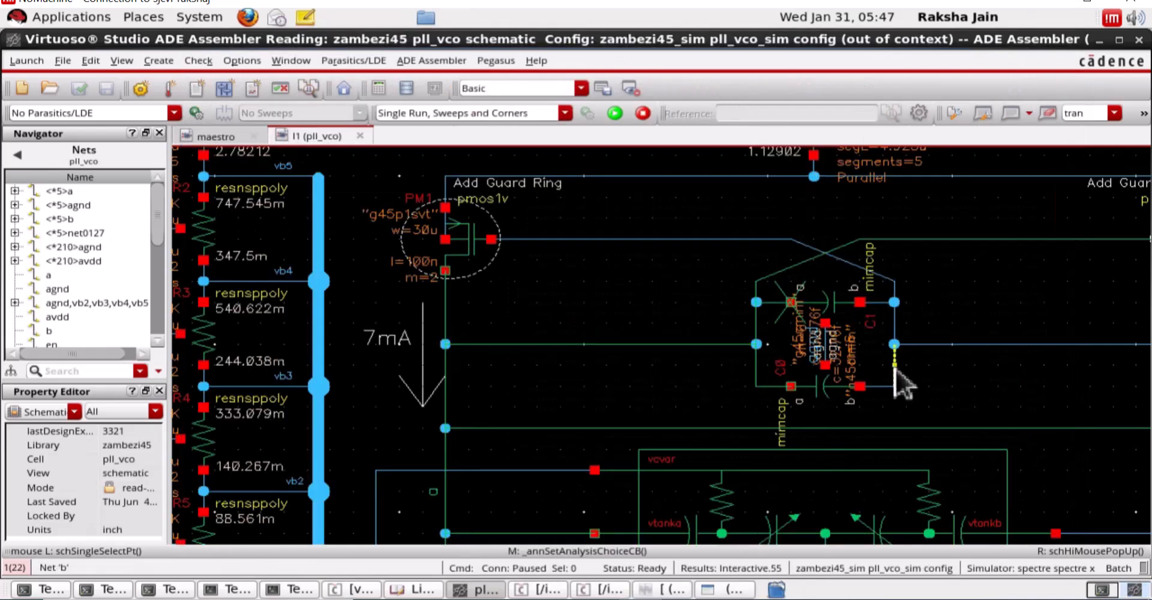